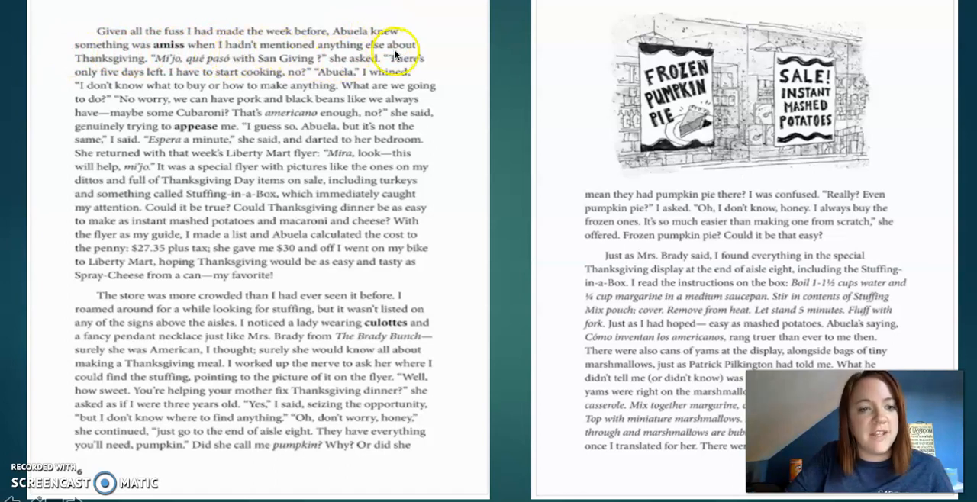
mouse_move(171, 67)
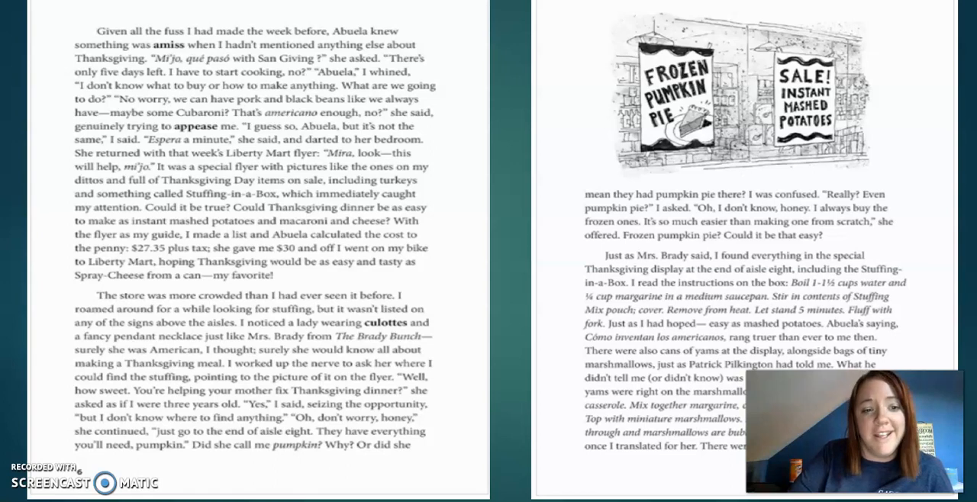
mouse_move(667, 11)
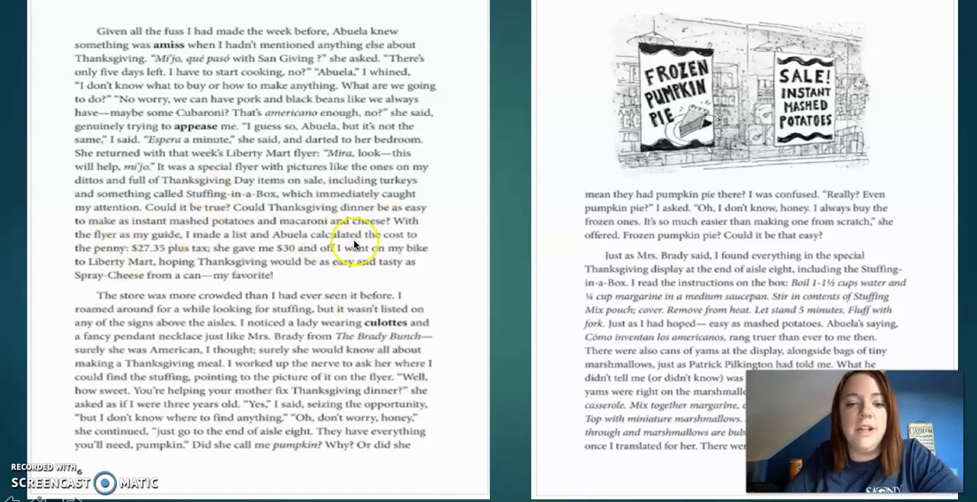
mouse_move(153, 257)
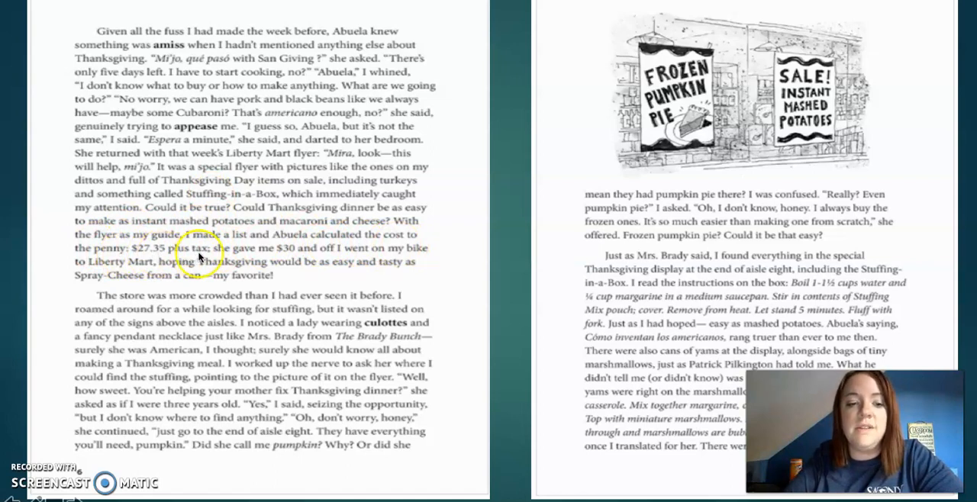
mouse_move(348, 259)
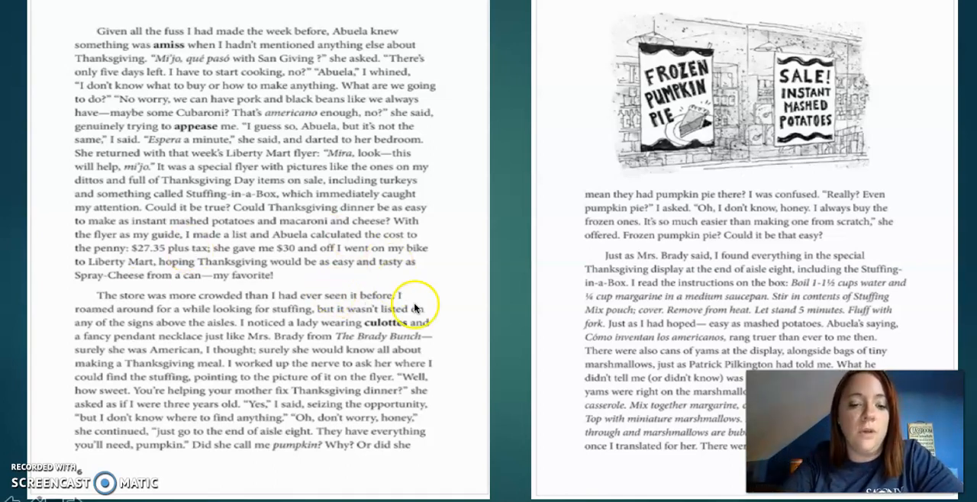
mouse_move(256, 313)
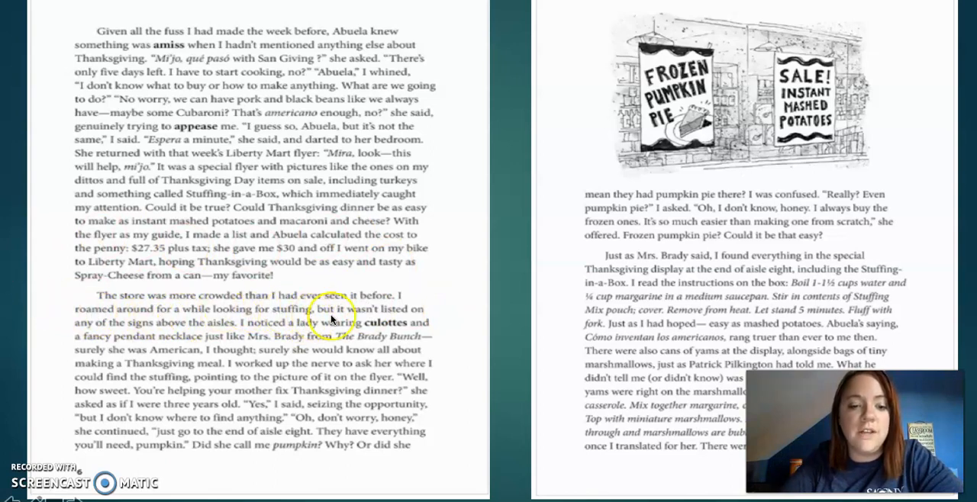
mouse_move(225, 334)
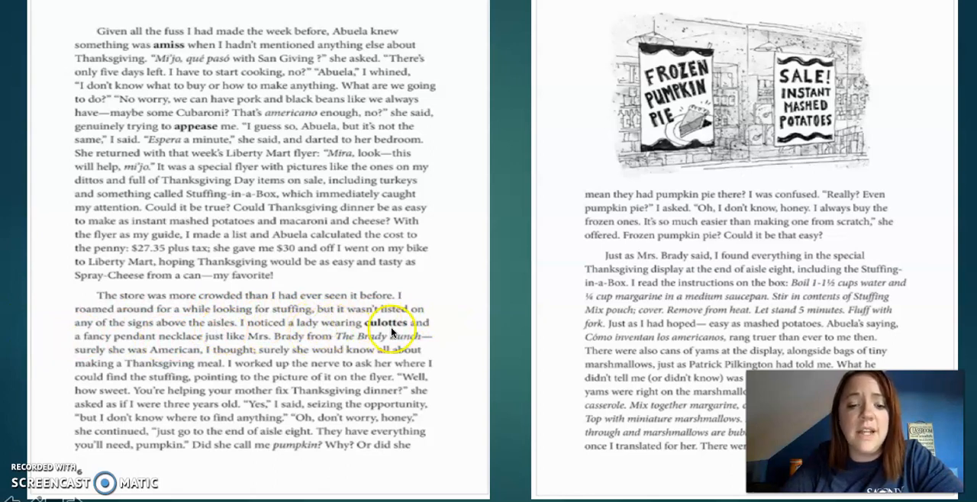
mouse_move(202, 345)
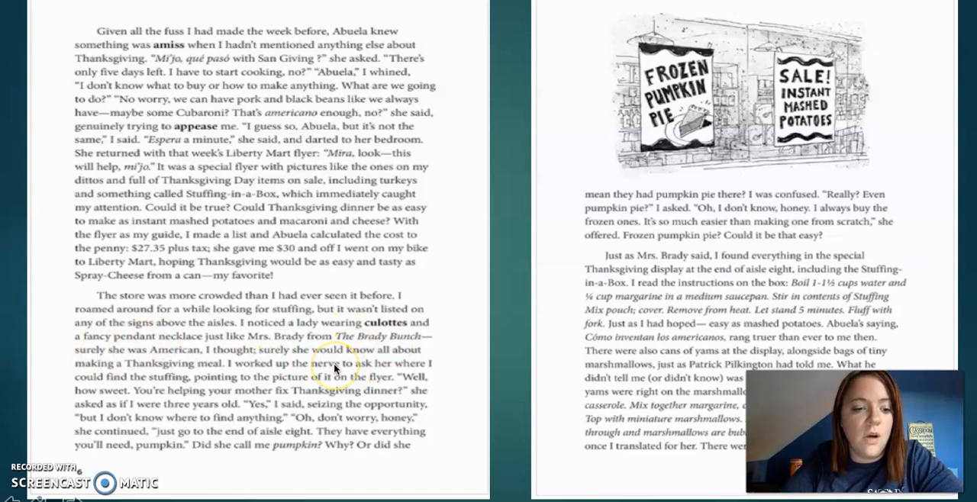
mouse_move(440, 382)
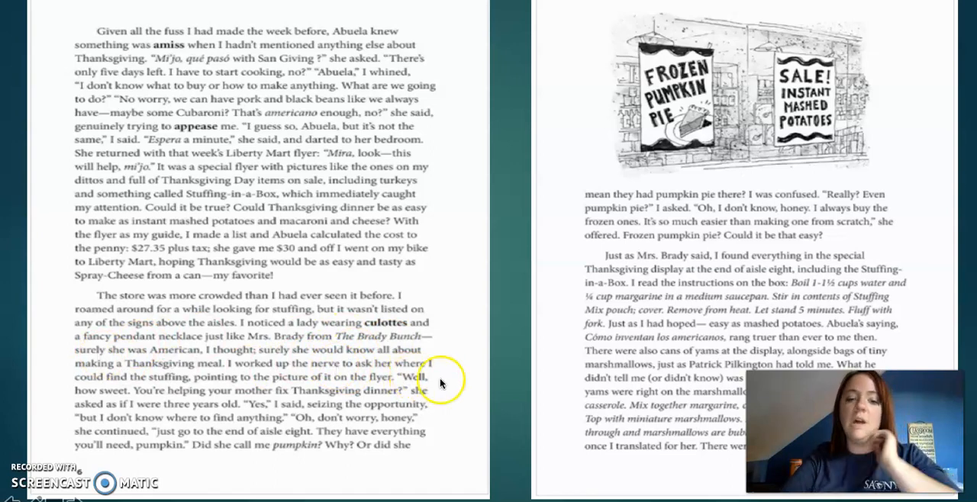
mouse_move(465, 403)
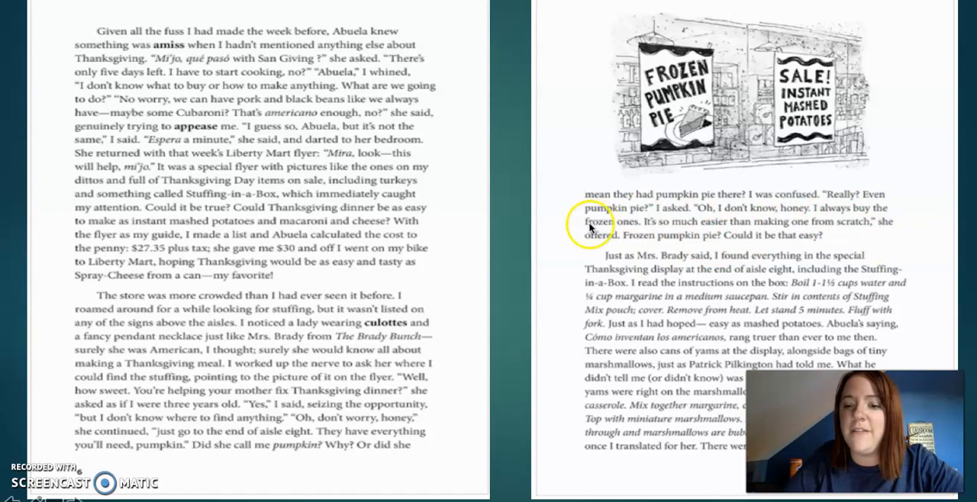
mouse_move(915, 229)
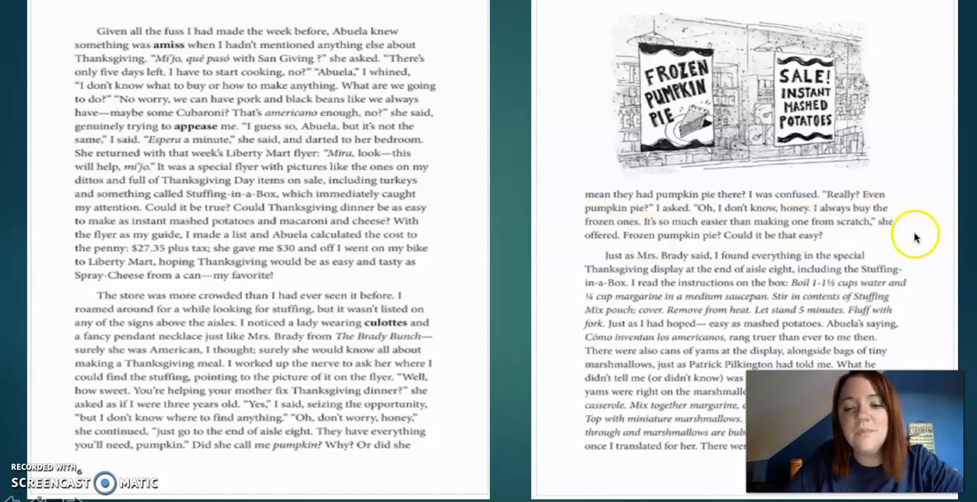
mouse_move(946, 221)
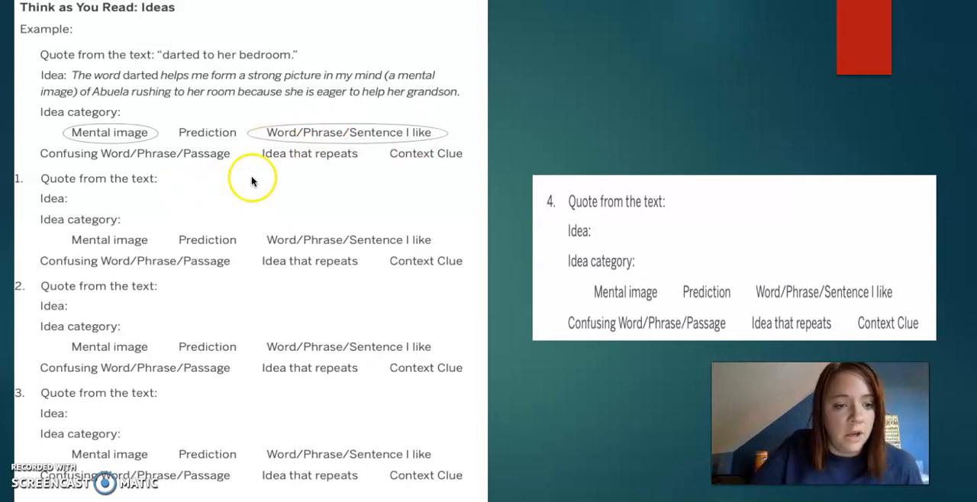
mouse_move(257, 185)
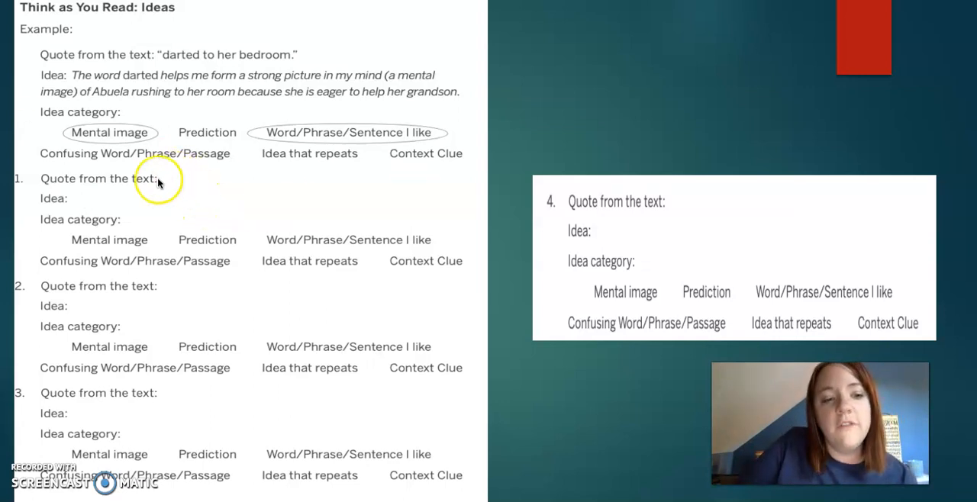
mouse_move(55, 209)
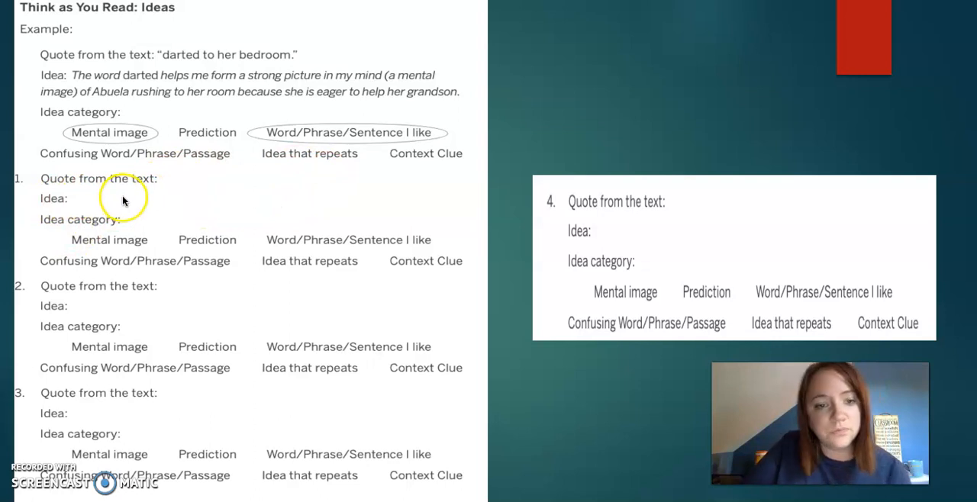
mouse_move(222, 95)
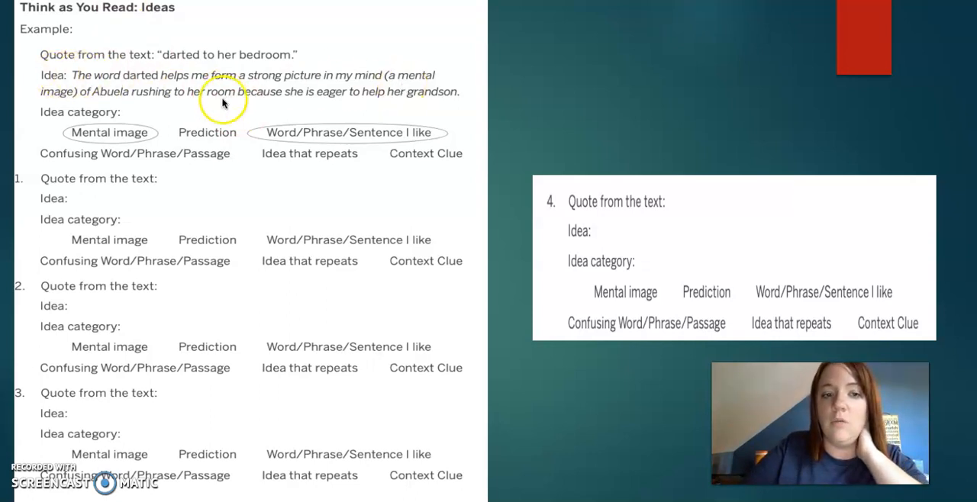
mouse_move(64, 232)
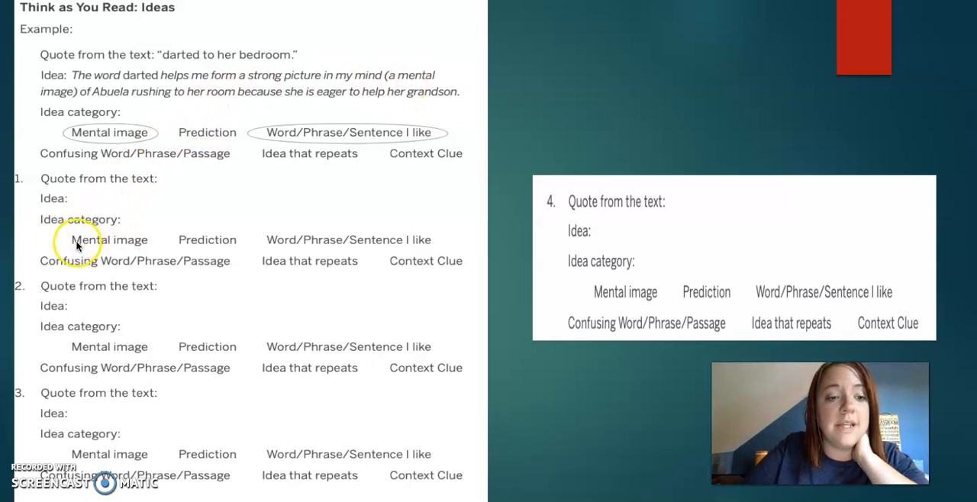
mouse_move(218, 240)
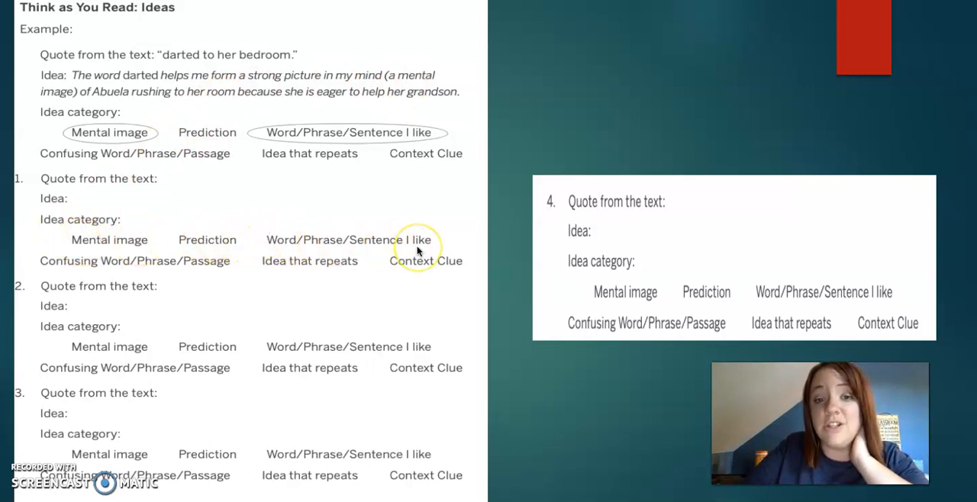
mouse_move(202, 271)
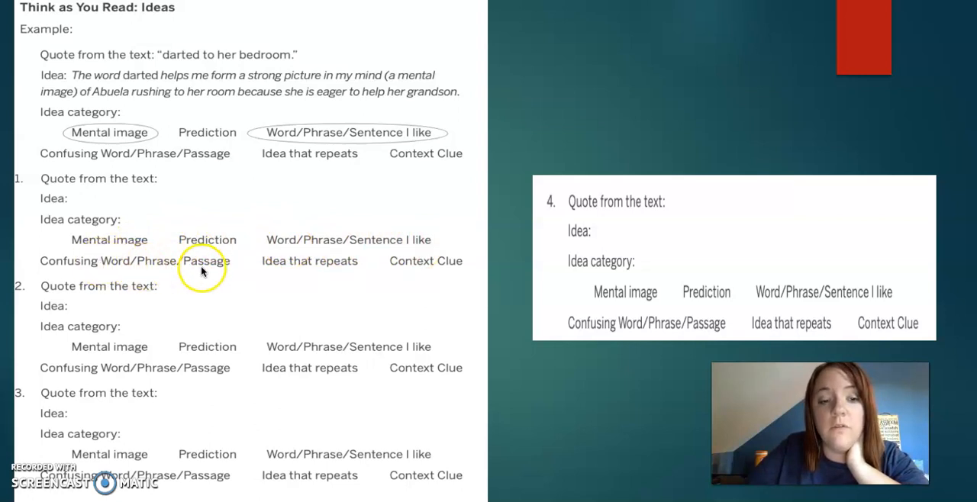
mouse_move(359, 262)
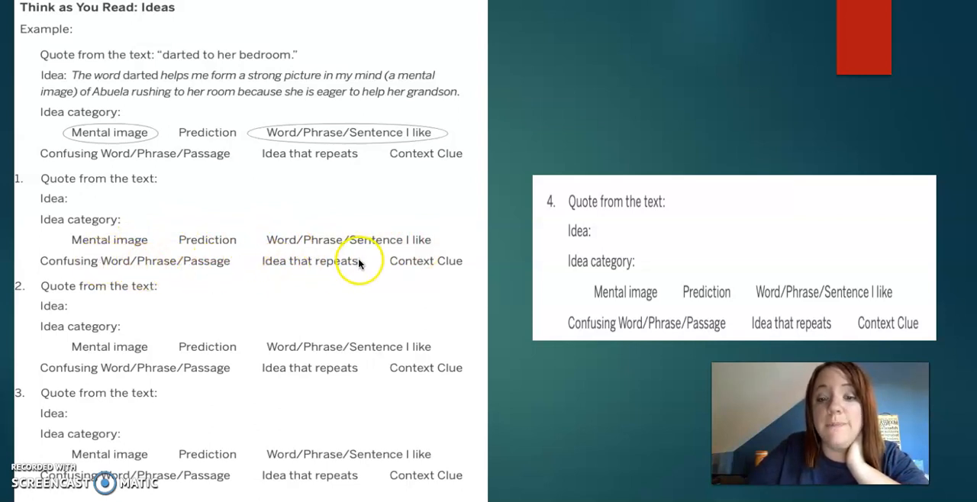
mouse_move(479, 268)
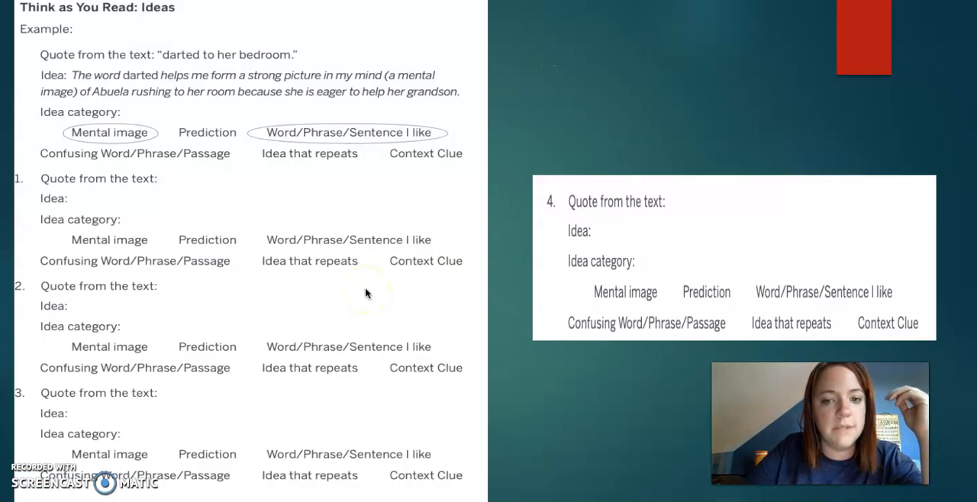
mouse_move(531, 202)
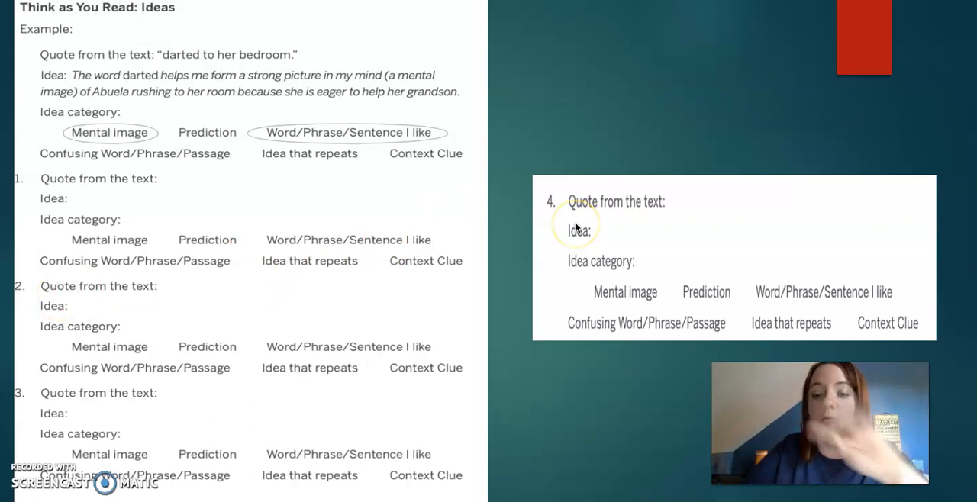
mouse_move(643, 232)
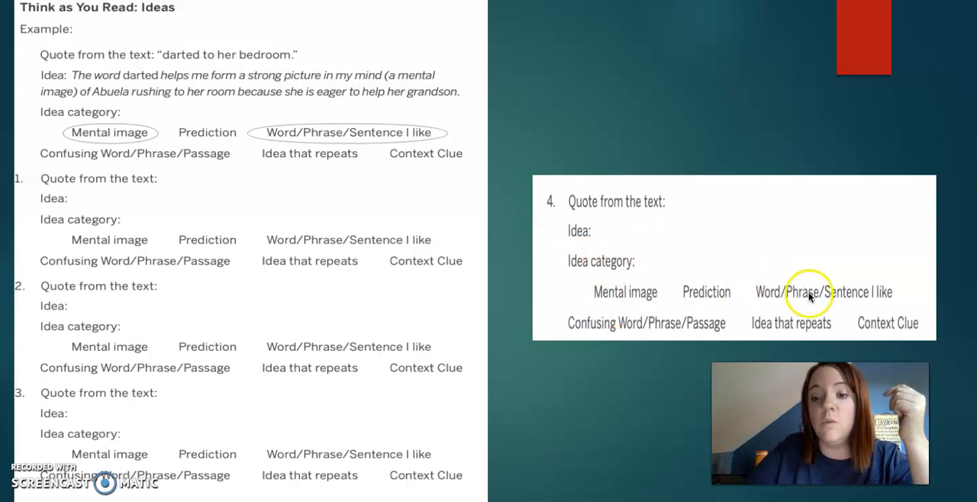
mouse_move(721, 331)
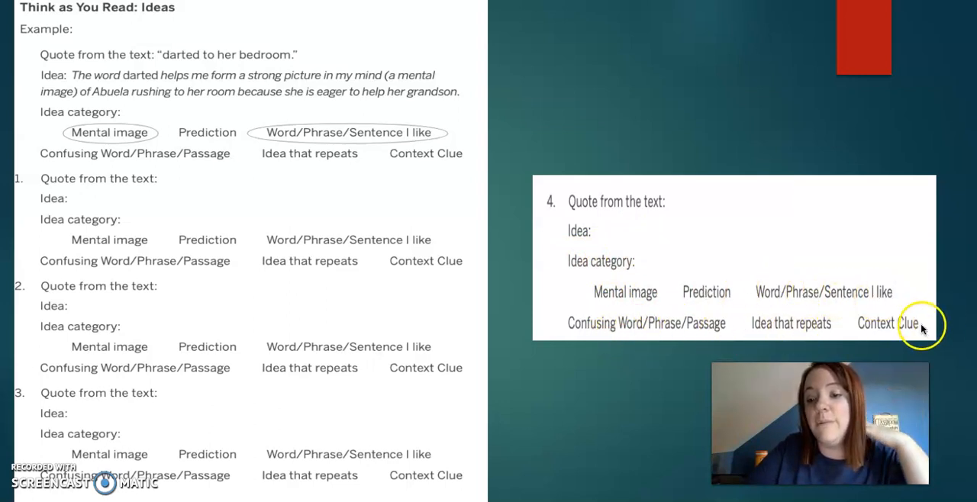
mouse_move(494, 201)
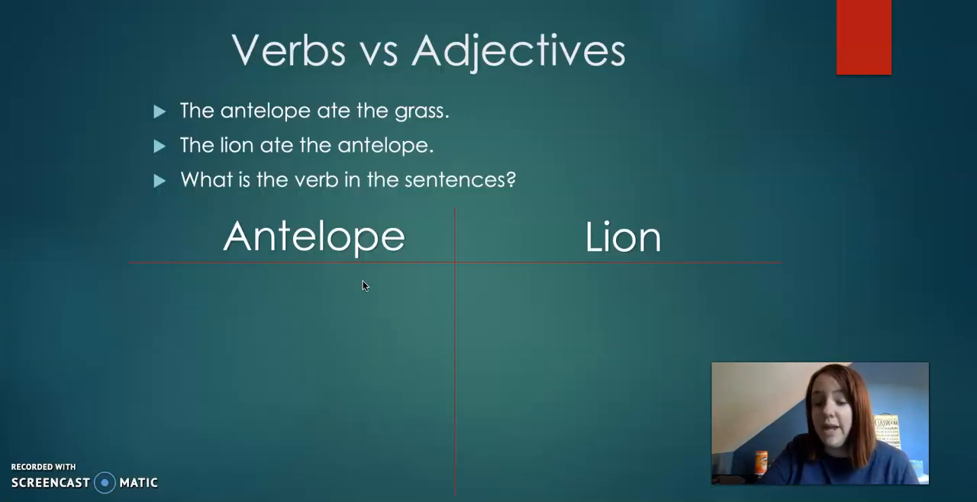
mouse_move(416, 200)
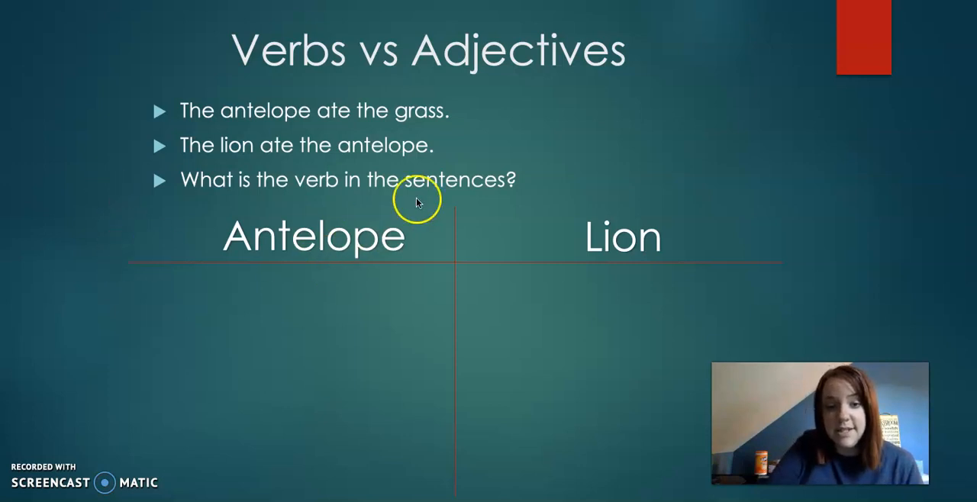
mouse_move(704, 288)
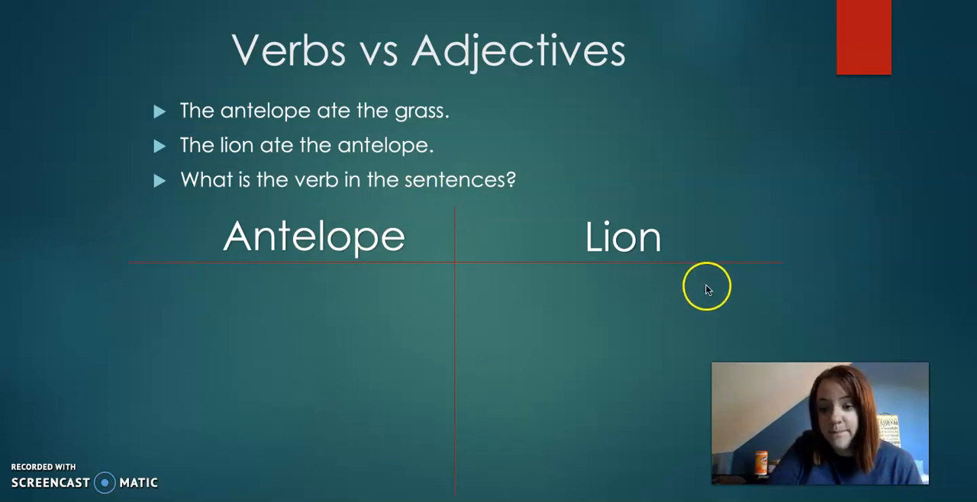
mouse_move(695, 251)
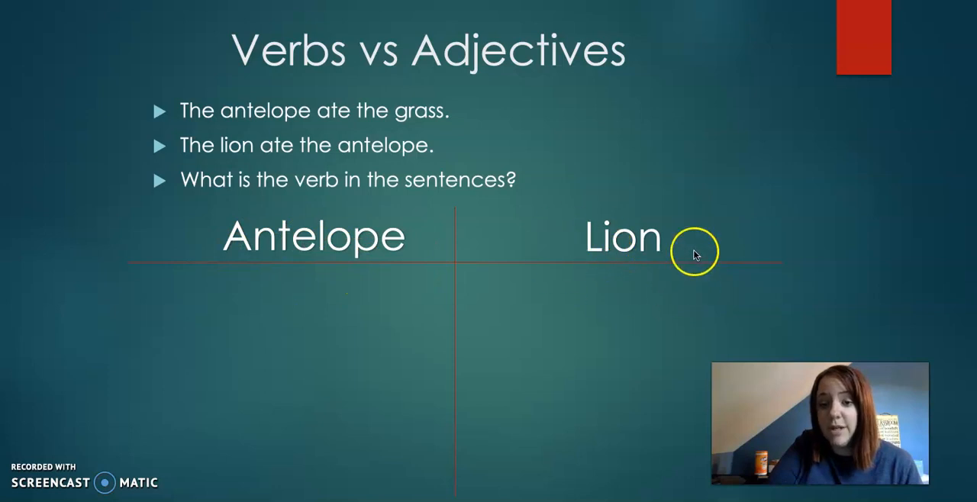
mouse_move(414, 372)
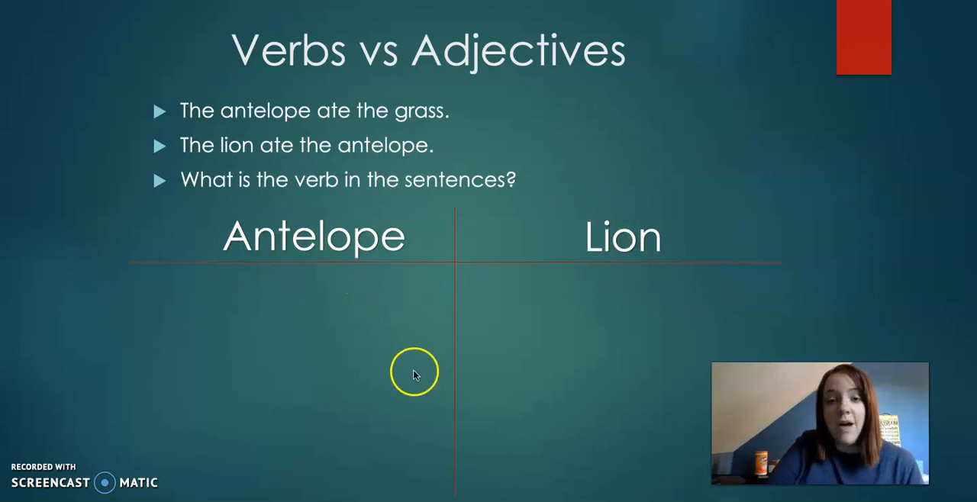
Exit the slideshow and add an empty bullet line under the Antelope heading on slide 6
key("Escape")
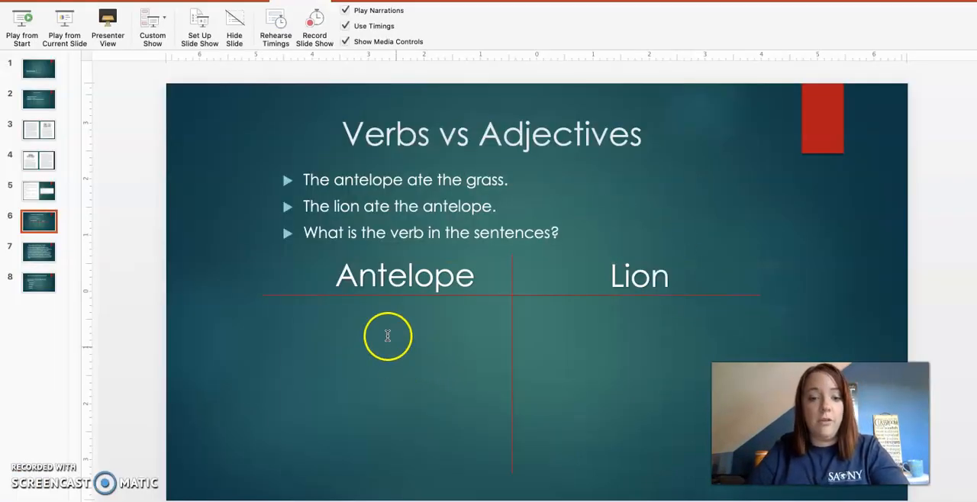
left_click(388, 336)
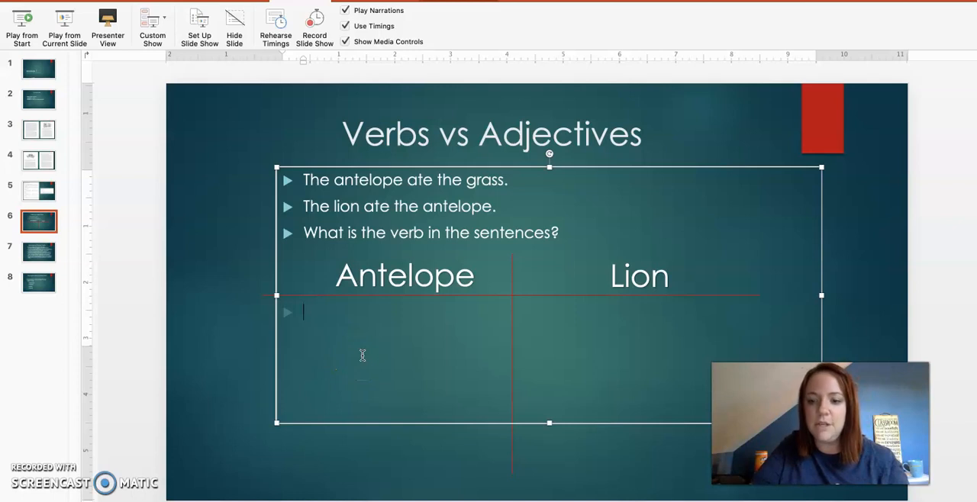
key("enter")
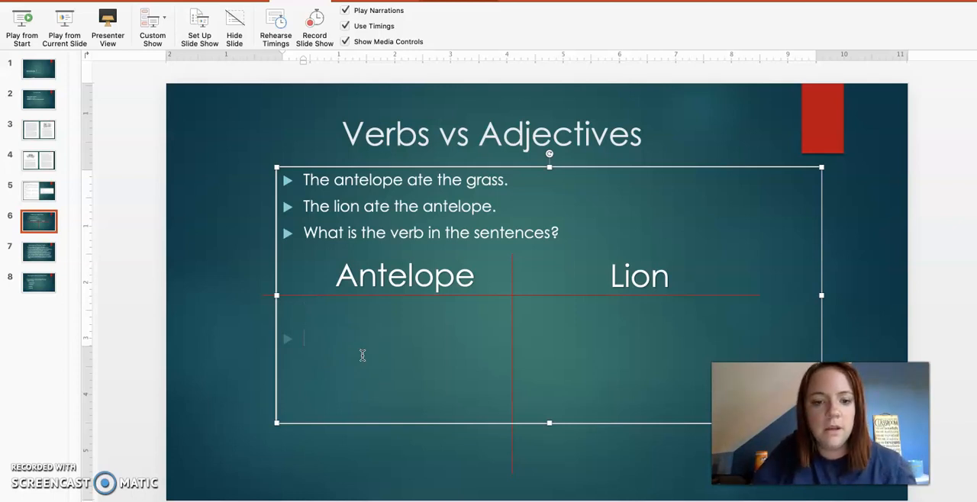
From the Examples of Strong Verbs slide, start the slideshow and advance to Examples: Strong Adjectives
left_click(38, 252)
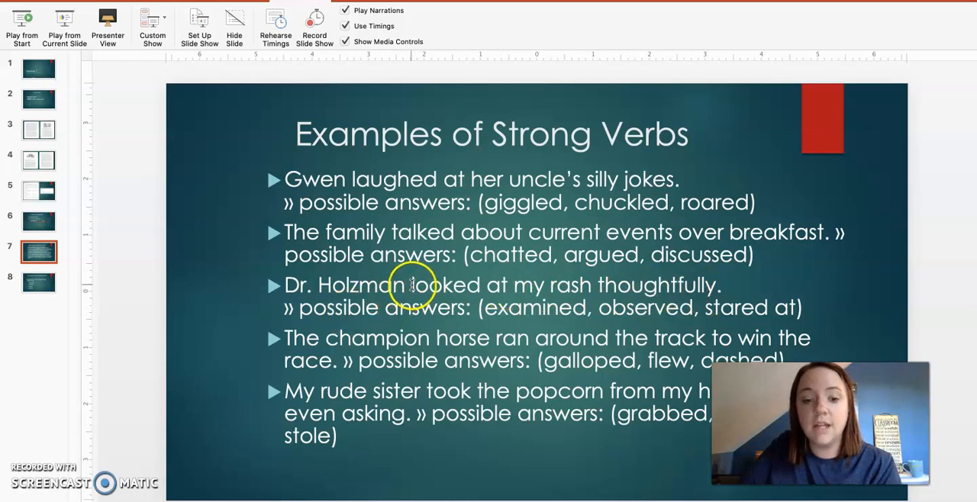
left_click(548, 297)
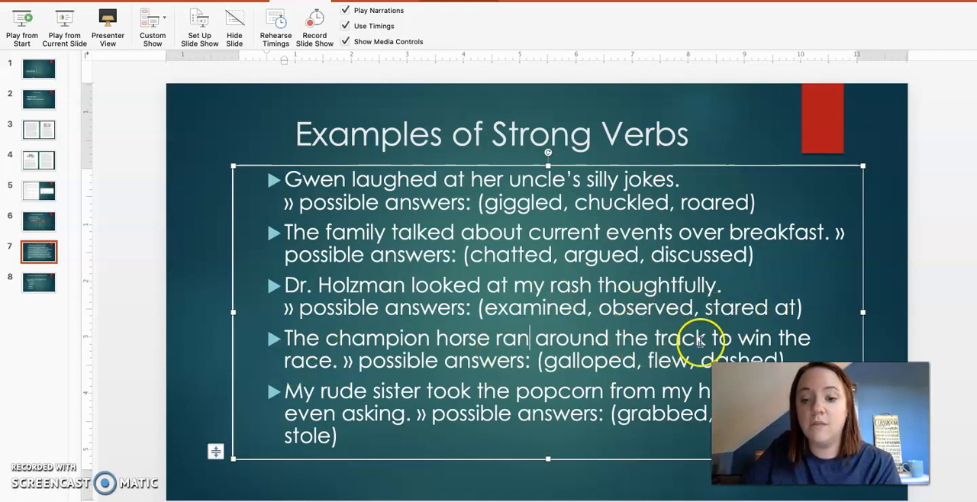
mouse_move(21, 27)
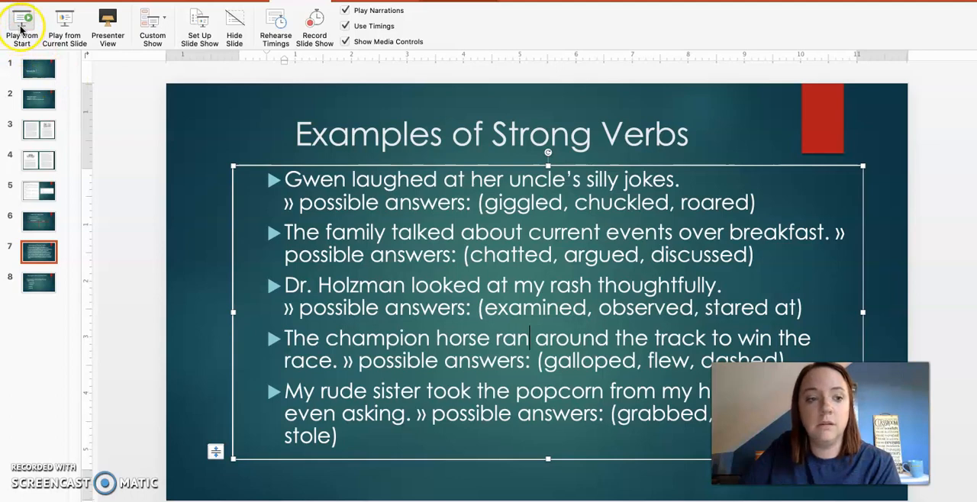
left_click(22, 27)
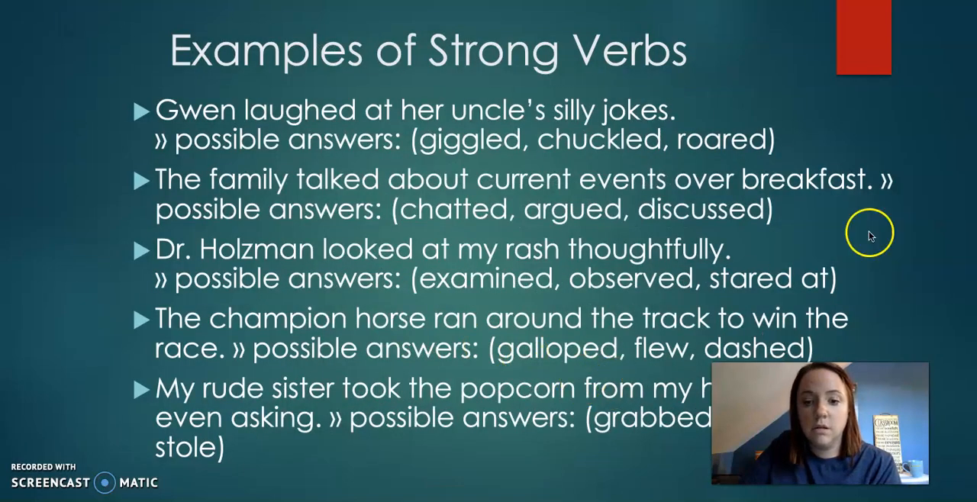
mouse_move(876, 230)
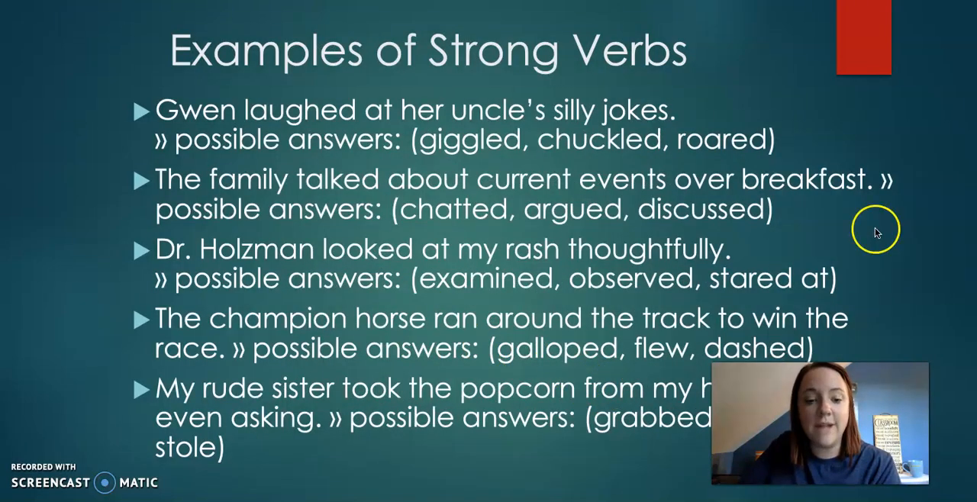
key("Right")
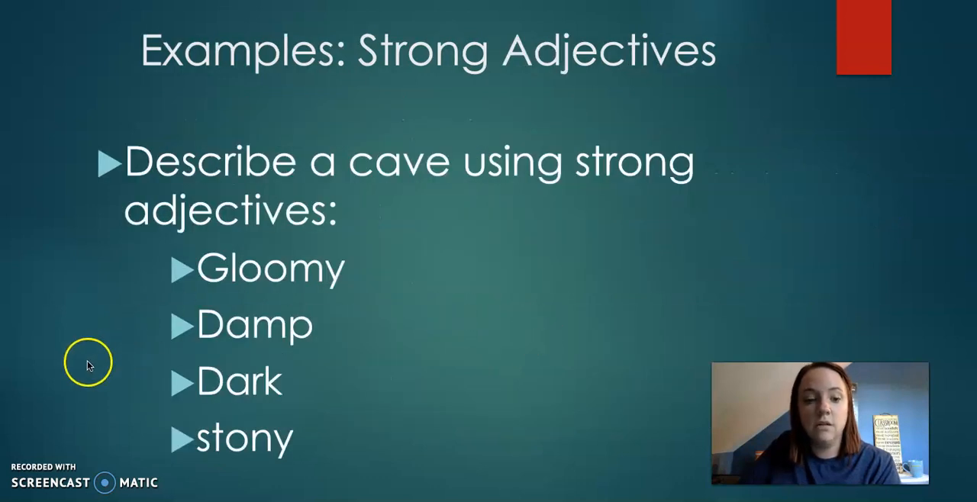
Advance past the Strong Adjectives examples toward the end of the slideshow
key("Right")
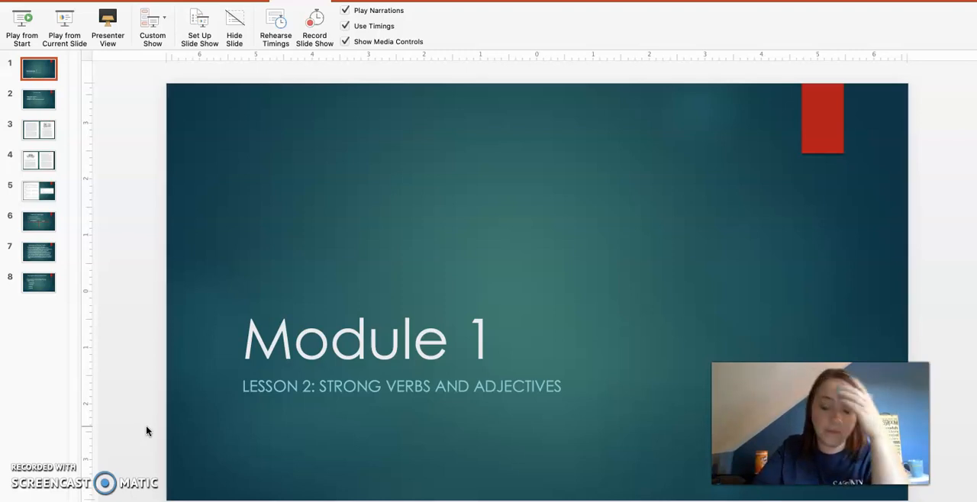
mouse_move(171, 441)
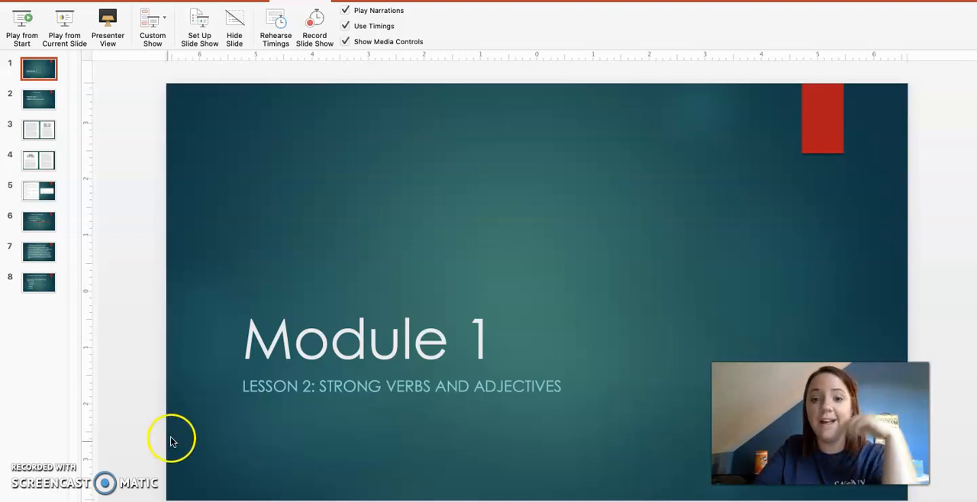
mouse_move(65, 473)
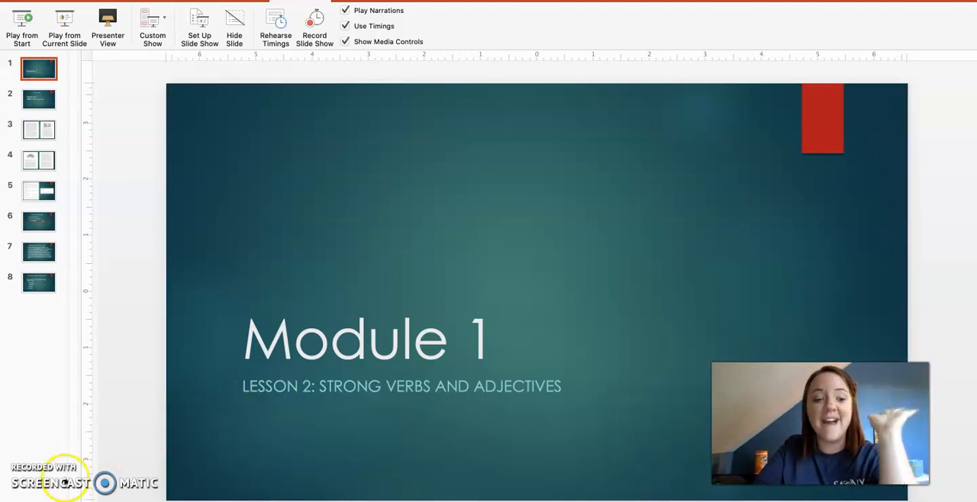